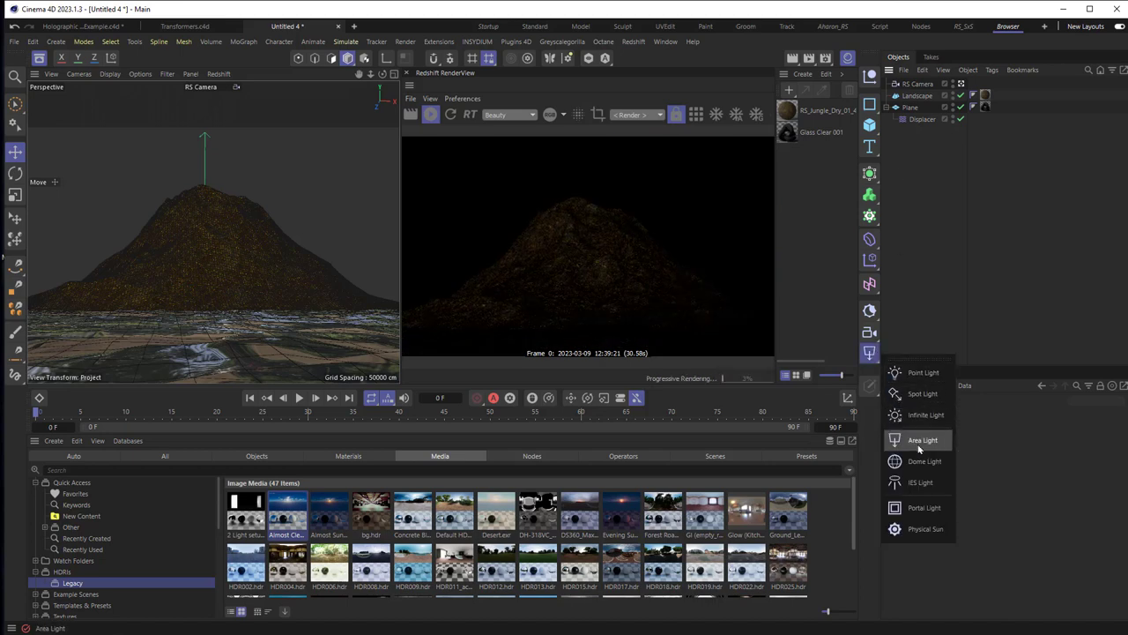
# Add an RS Dome Light and find the Almost Clear HDRI in the Asset Browser.
pyautogui.click(923, 461)
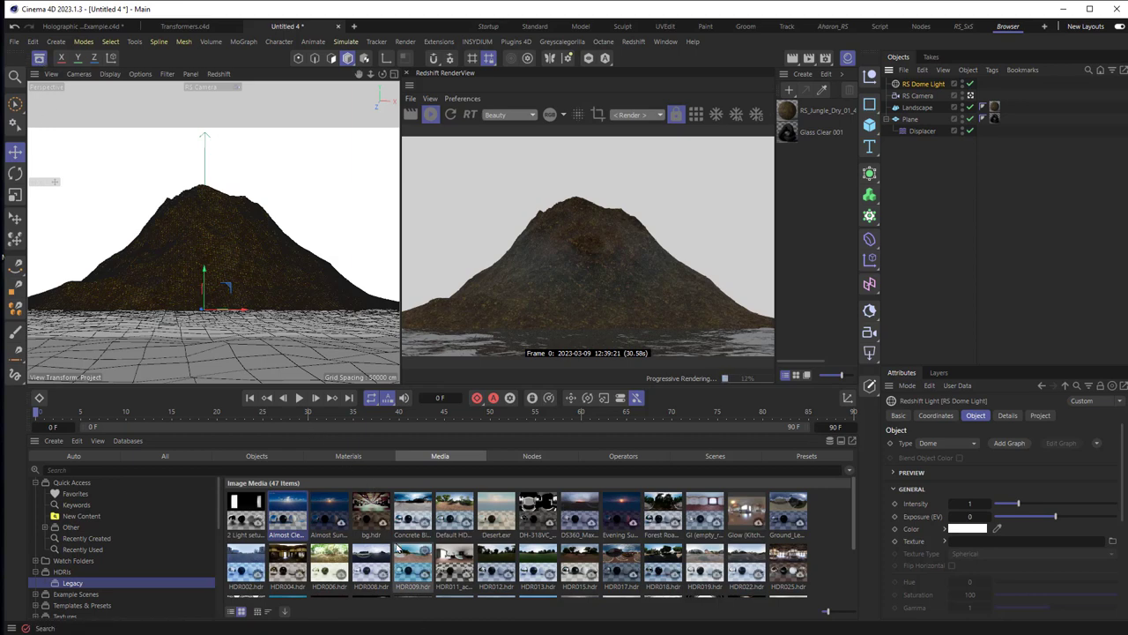
pyautogui.click(287, 510)
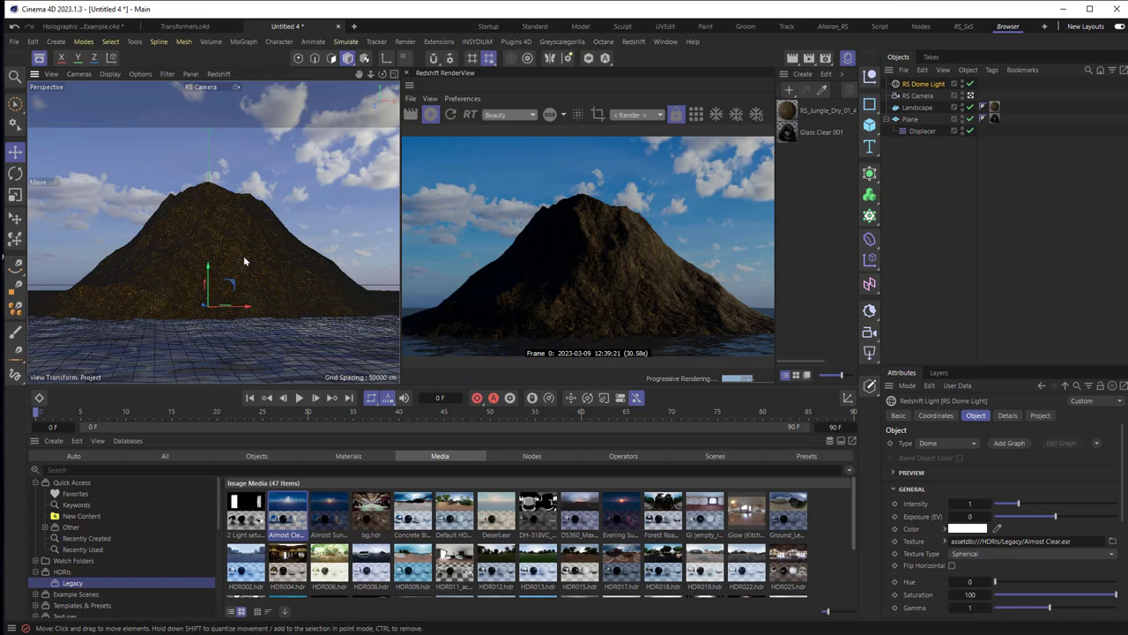
pyautogui.moveTo(441, 235)
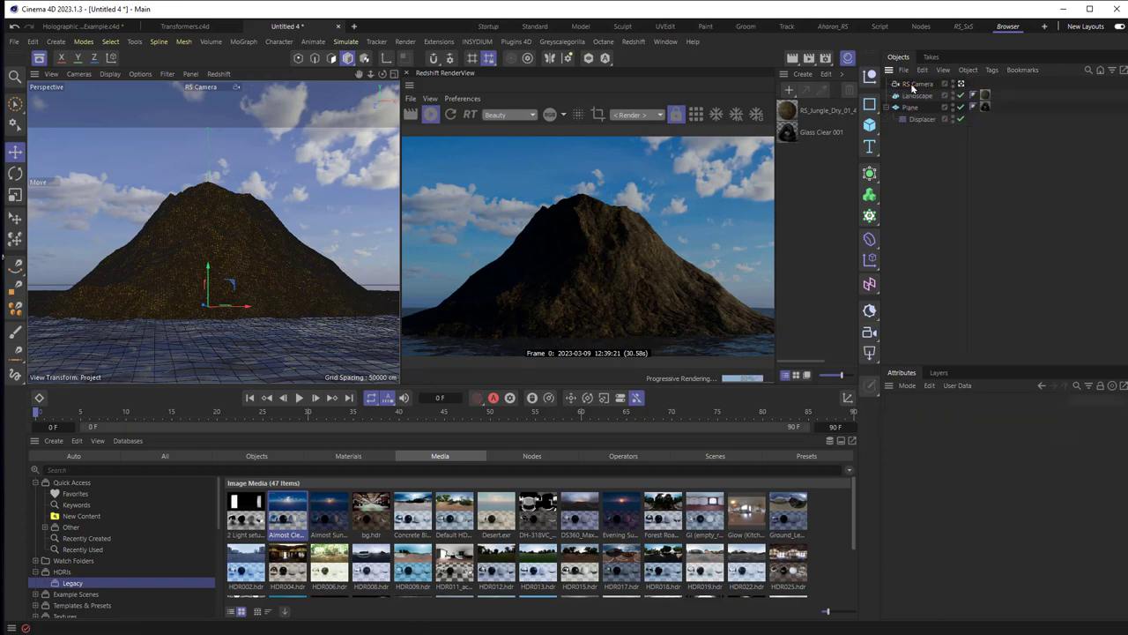
# Add a Sphere primitive and set its radius to 5000 cm.
pyautogui.click(869, 126)
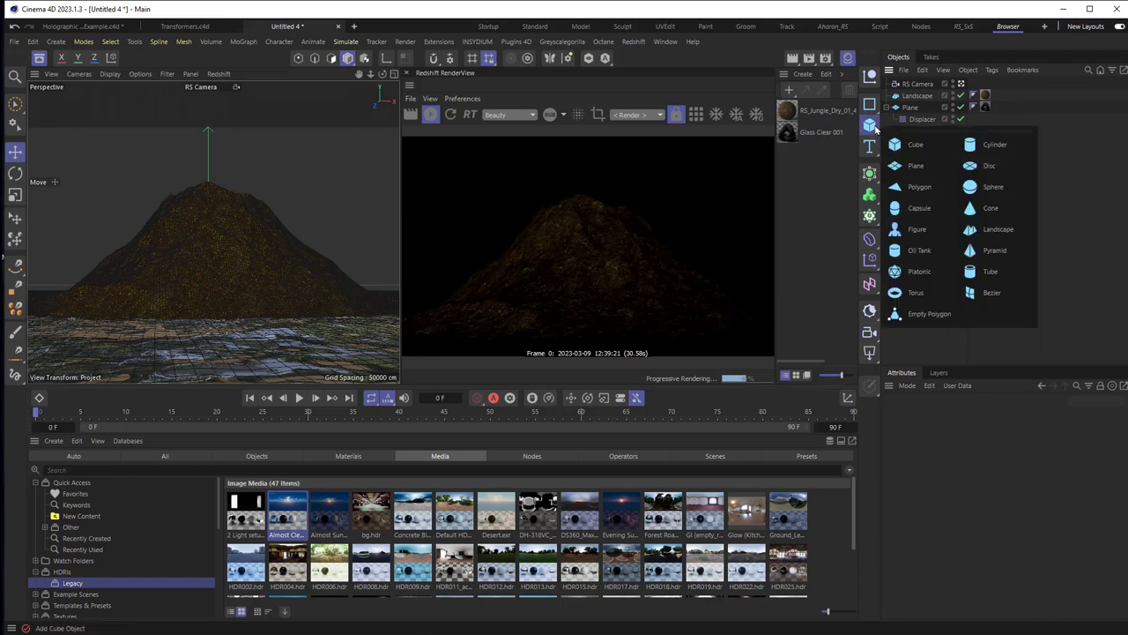
pyautogui.click(994, 186)
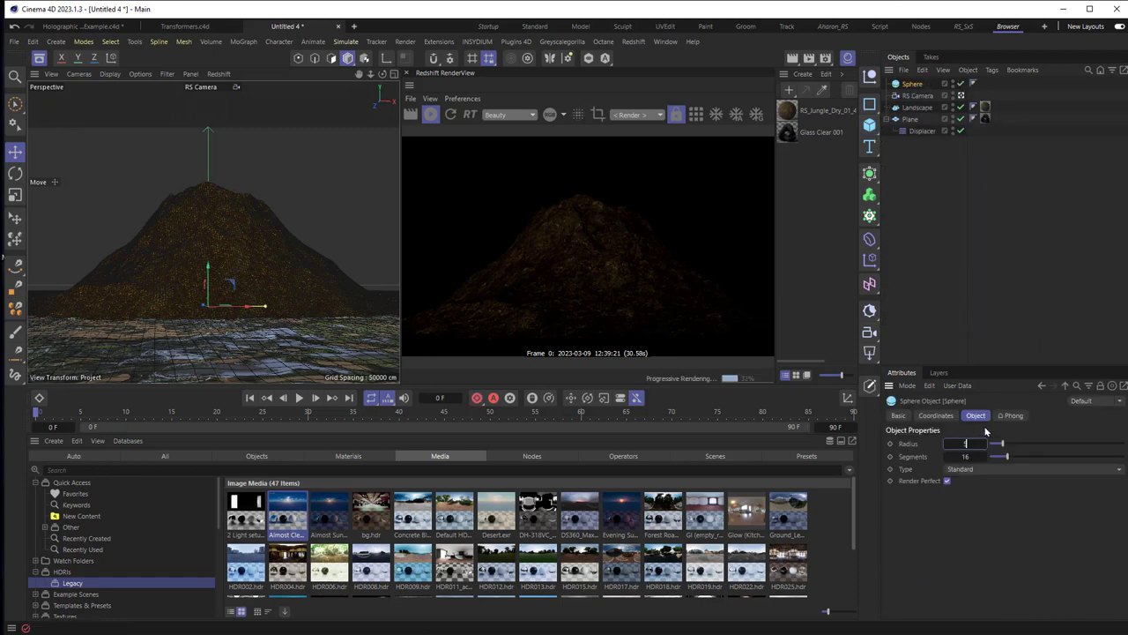
pyautogui.write('5000')
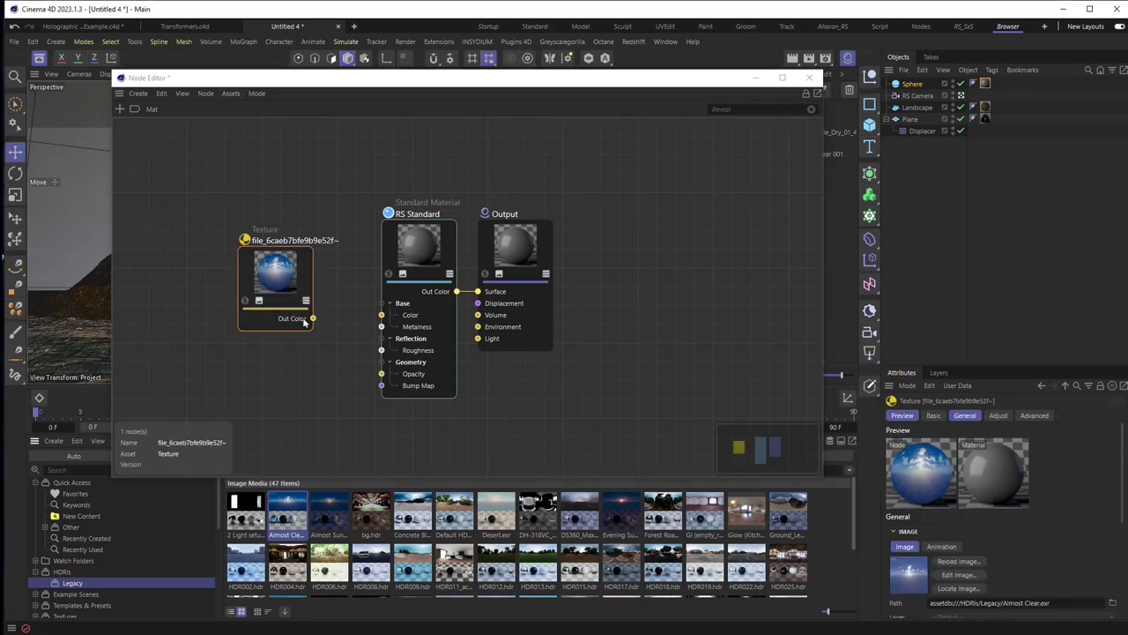
# Wire the Almost Clear texture's Out Color into the RS Standard emission colour input.
pyautogui.moveTo(313, 318); pyautogui.dragTo(410, 247)
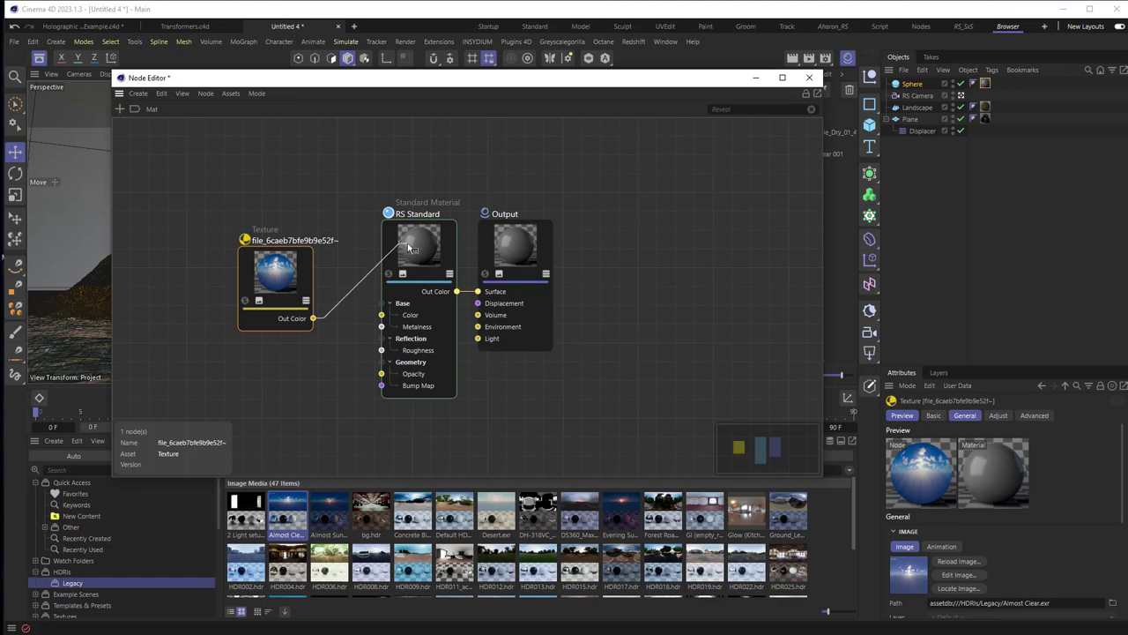
pyautogui.rightClick(417, 247)
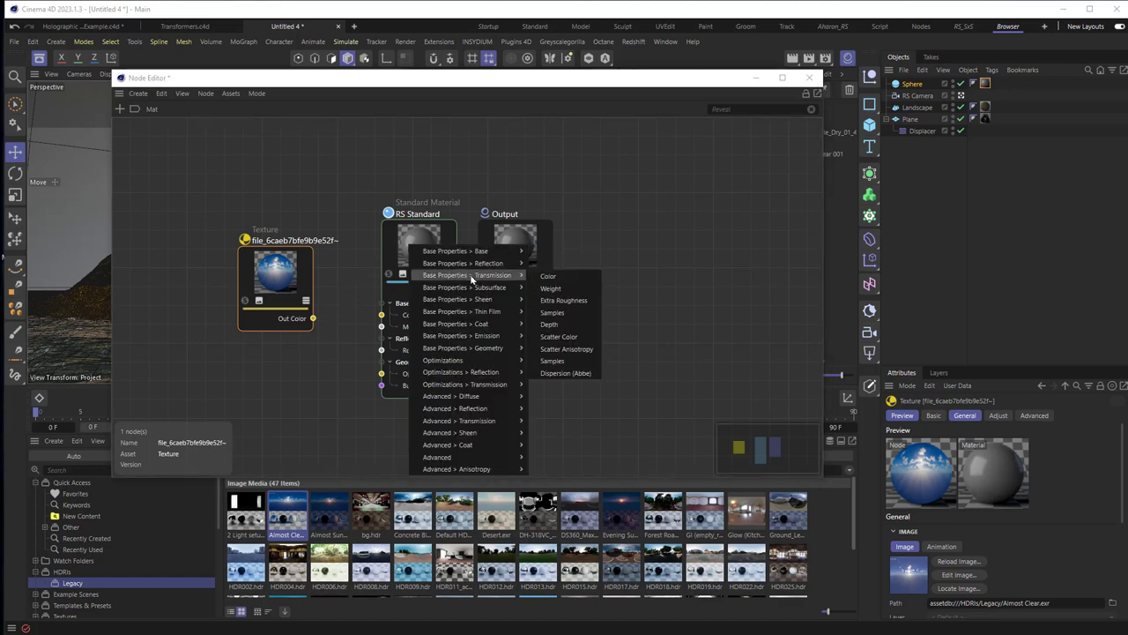
pyautogui.moveTo(463, 335)
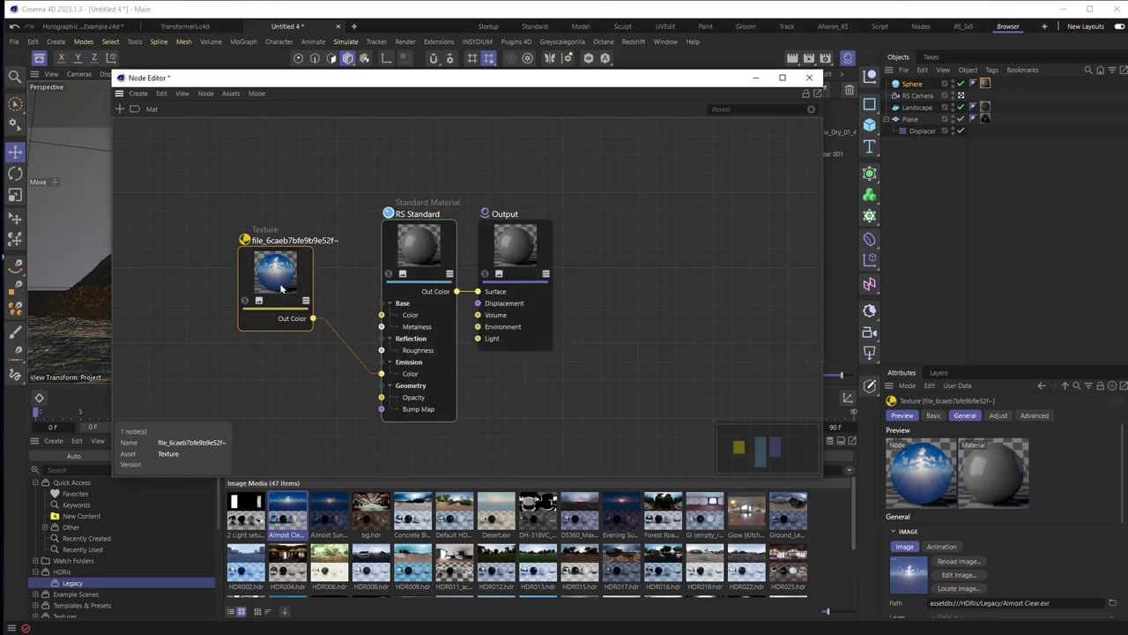
pyautogui.moveTo(424, 259)
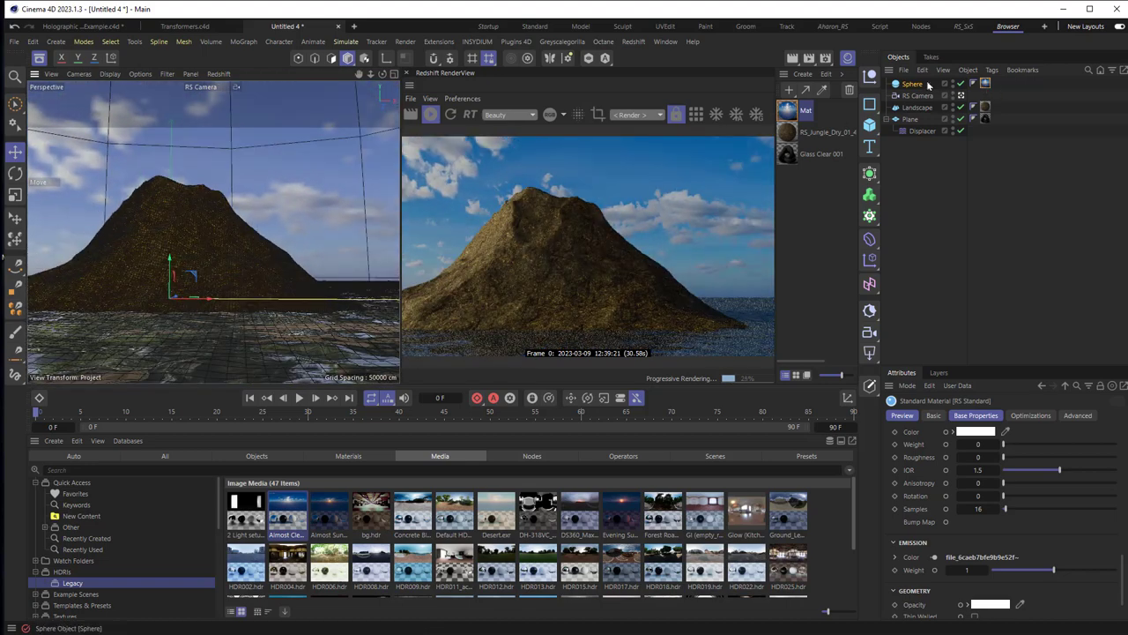
# Select the sphere and confirm its 5000 cm radius with the Mat material applied.
pyautogui.click(910, 83)
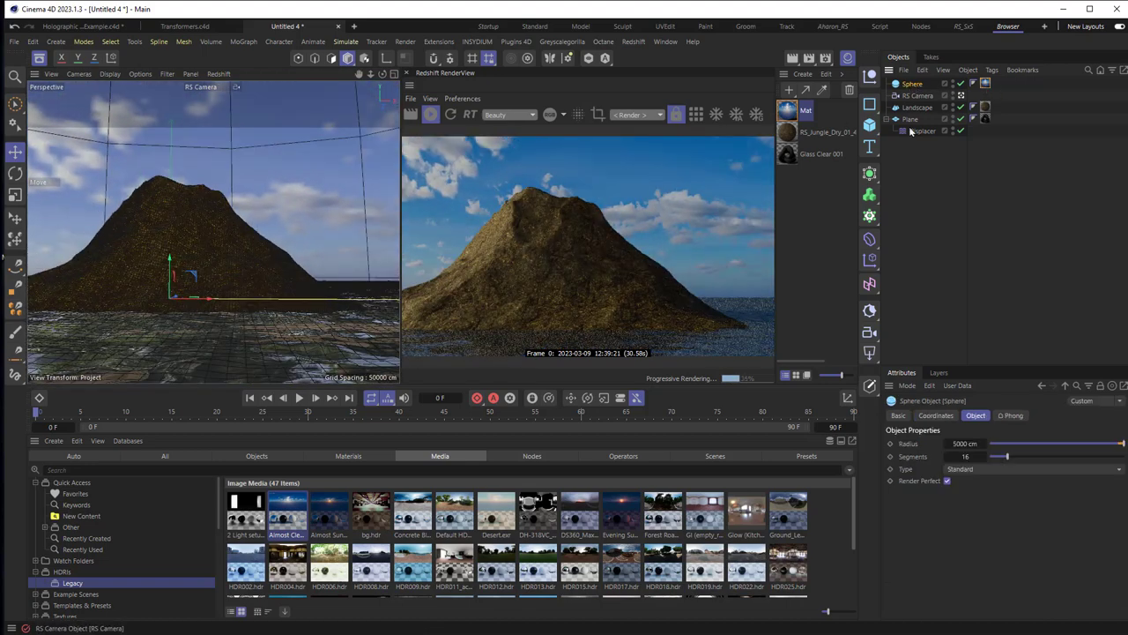
pyautogui.click(935, 415)
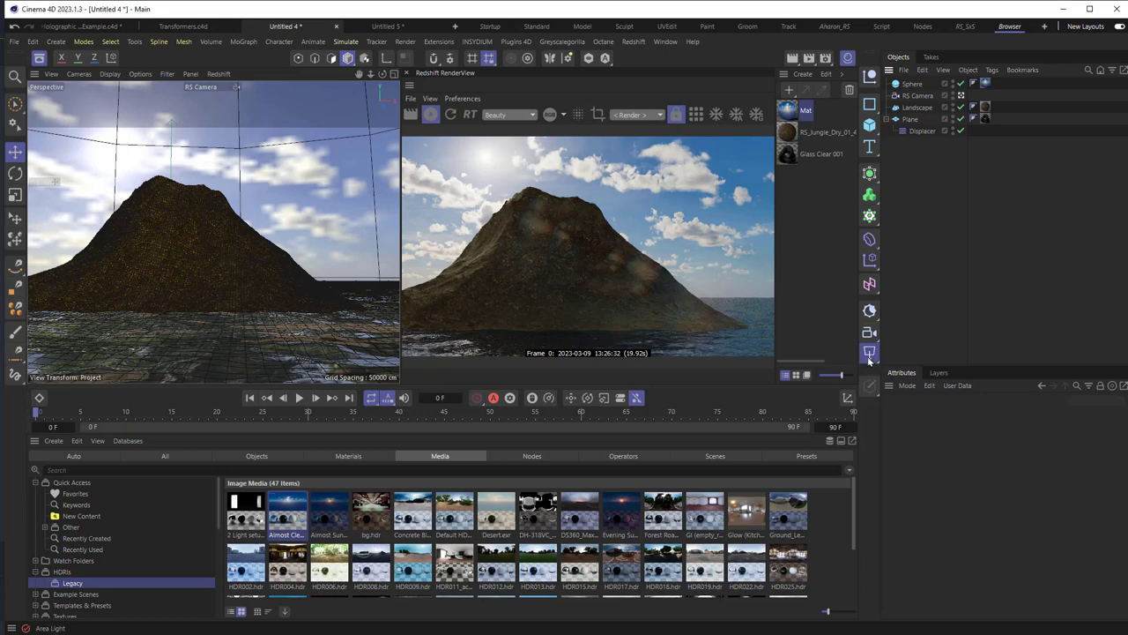
# Add a new RS Dome Light from the Redshift lights dropdown.
pyautogui.click(869, 353)
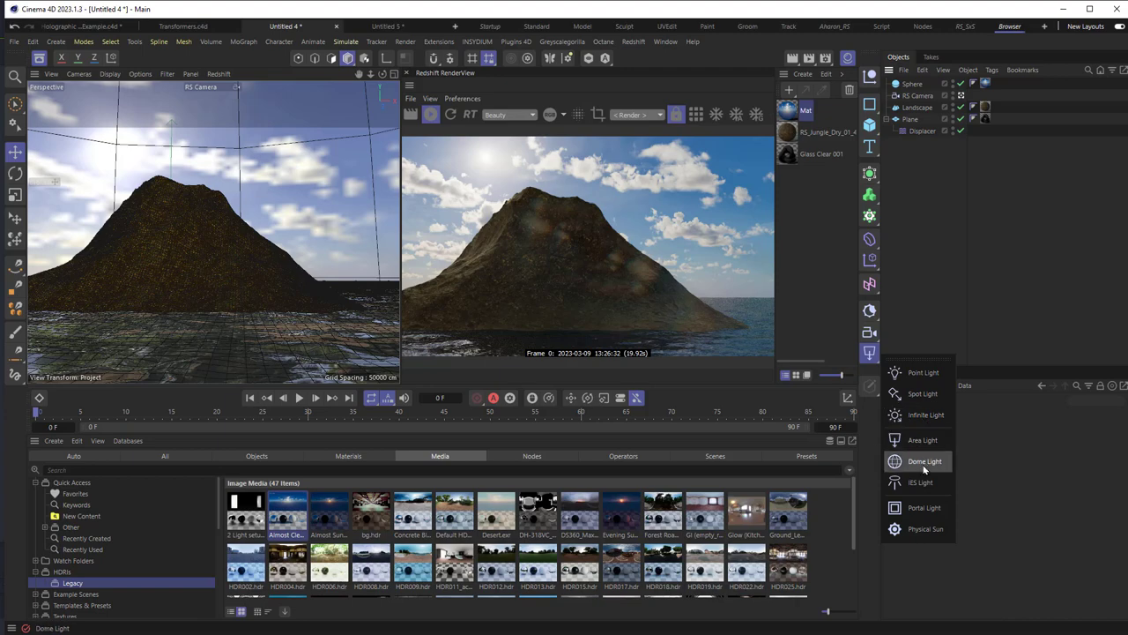
pyautogui.click(922, 462)
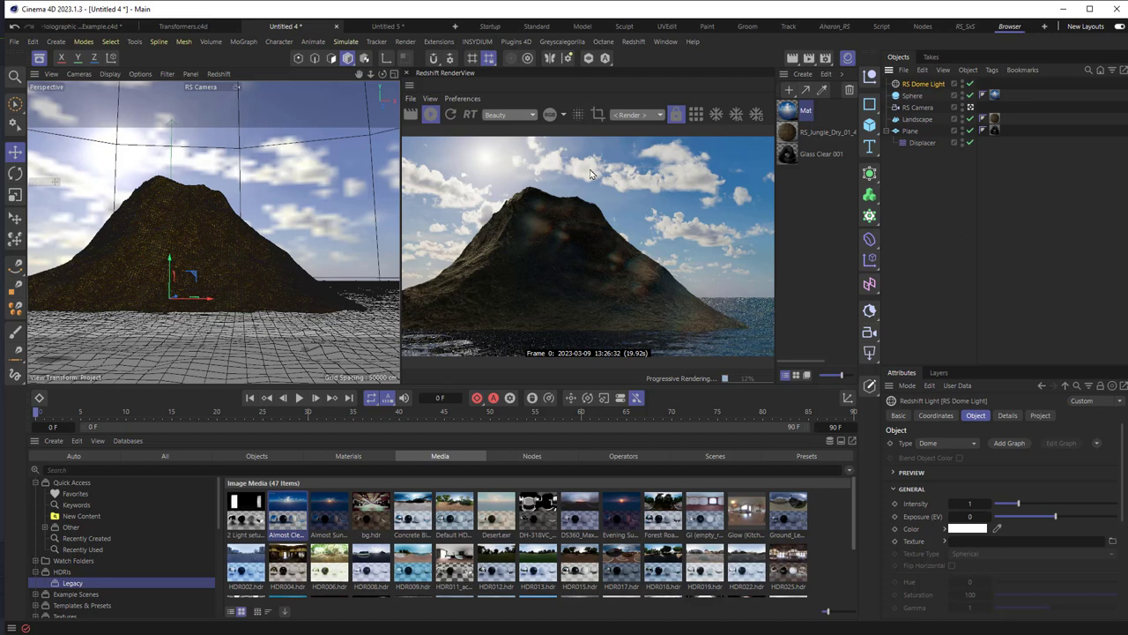
pyautogui.moveTo(475, 182)
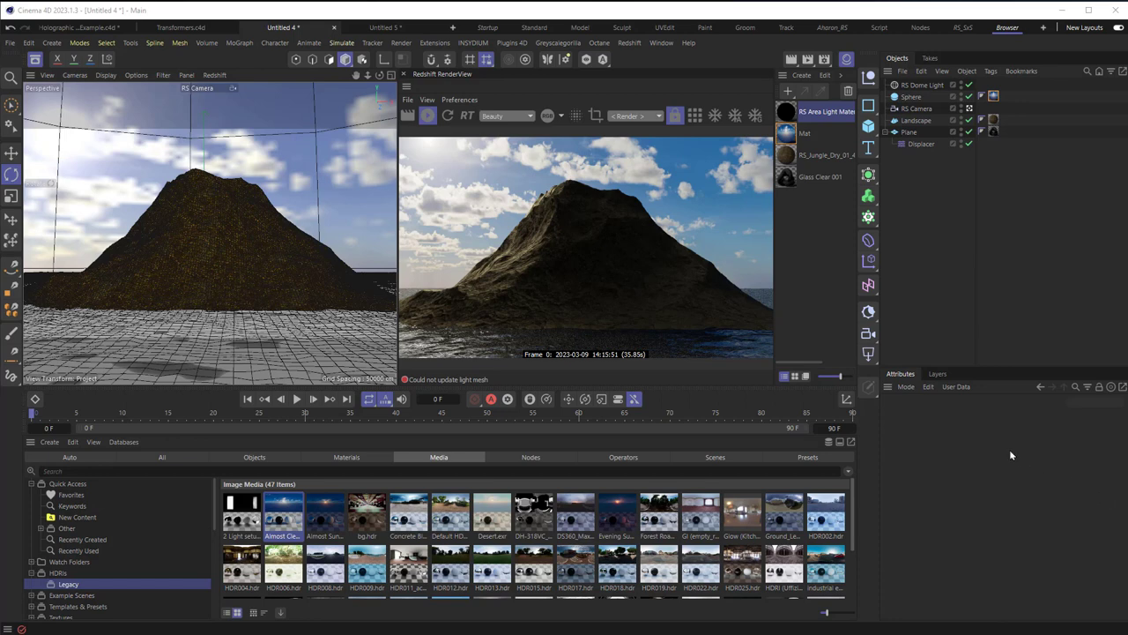
pyautogui.moveTo(898, 324)
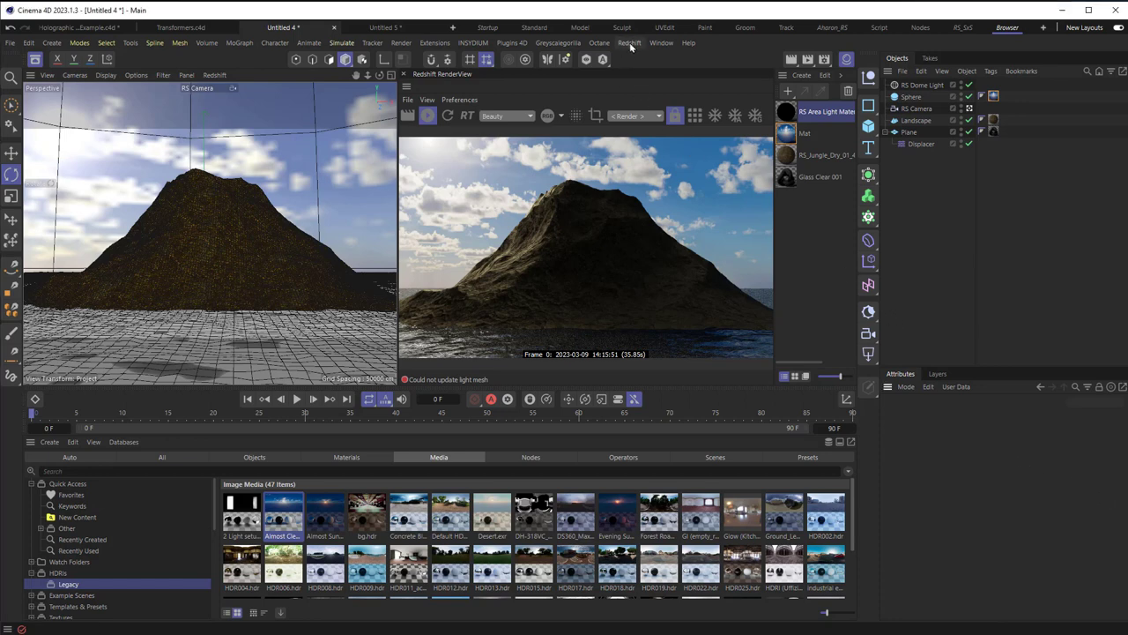
# Add an RS Environment object and set volume scattering to 0.1.
pyautogui.click(628, 42)
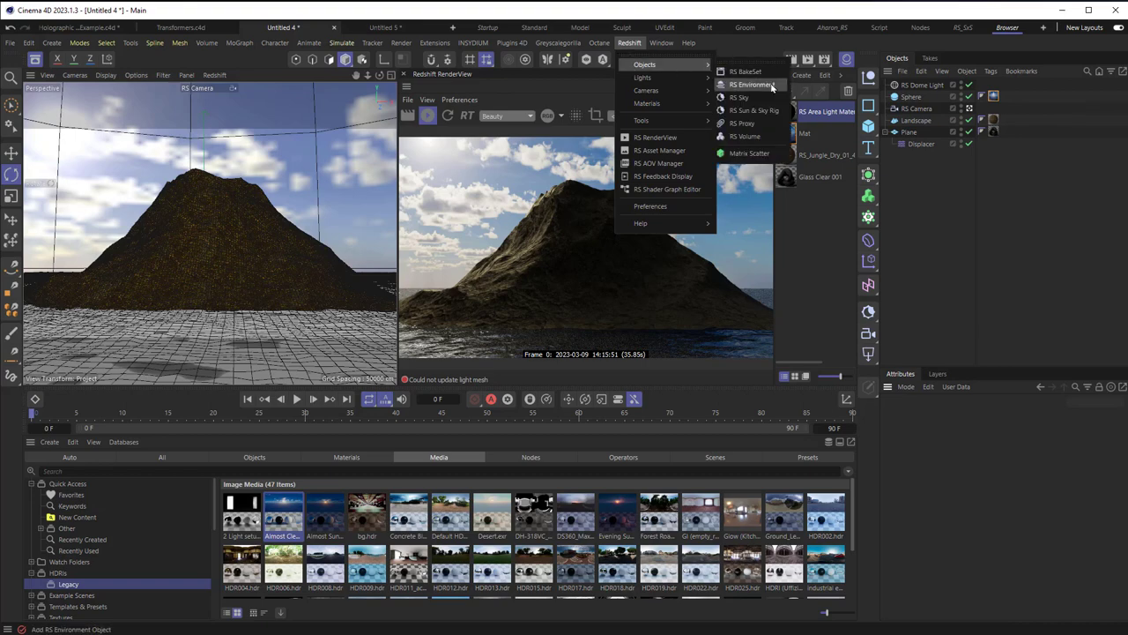
pyautogui.click(749, 84)
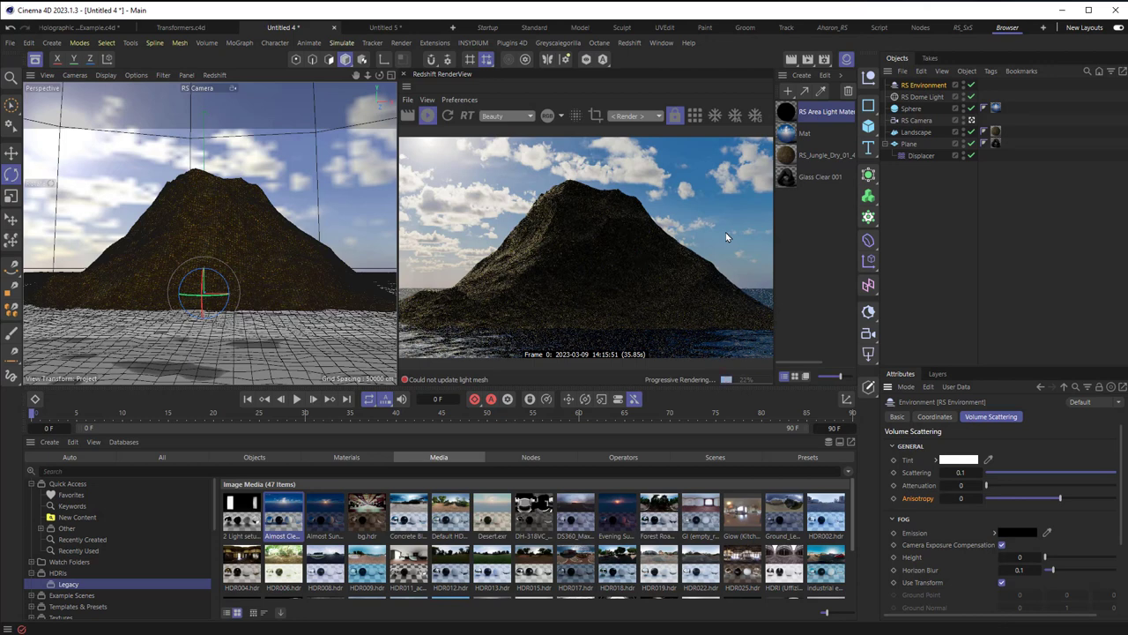
pyautogui.moveTo(734, 236)
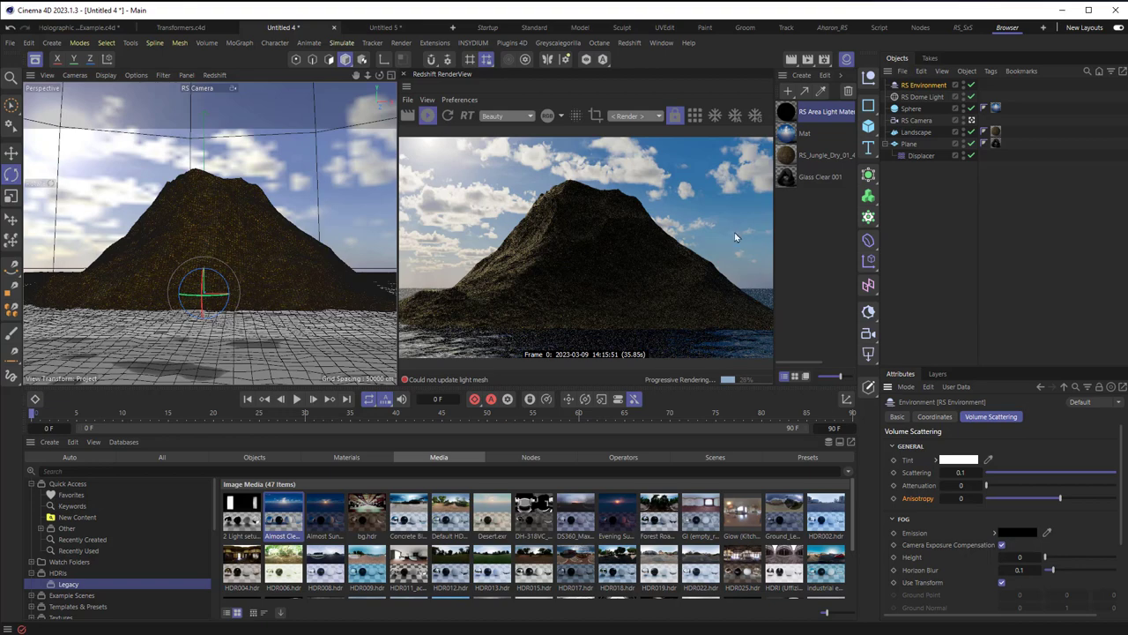
pyautogui.click(913, 108)
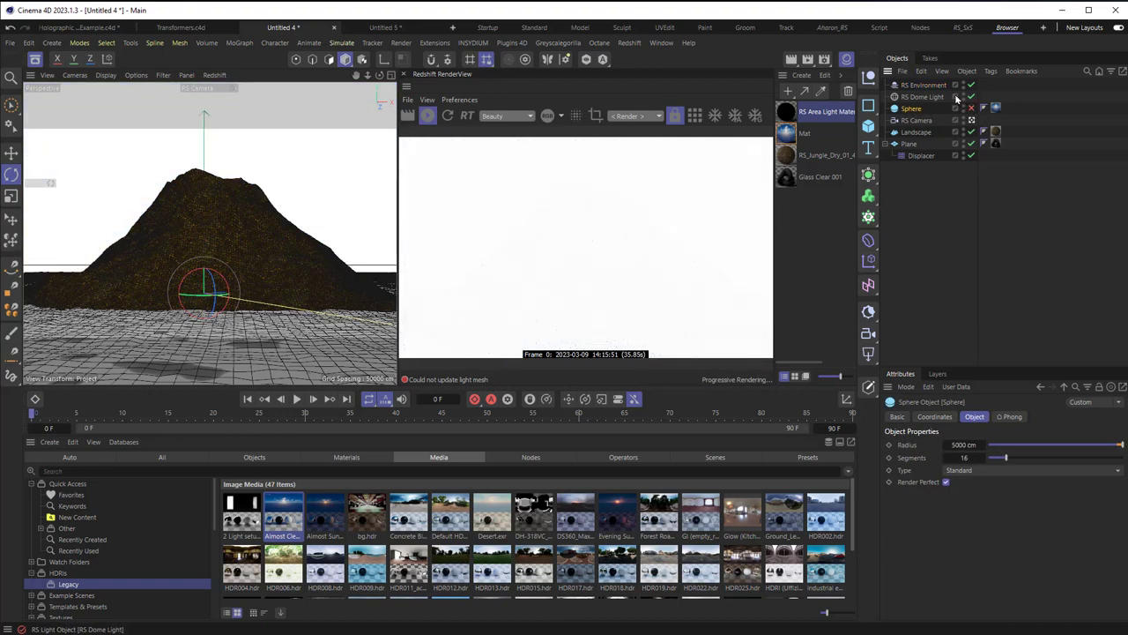
# Thin the RS Environment fog to scattering about 0.0096 and camera contribution 0.045.
pyautogui.click(917, 96)
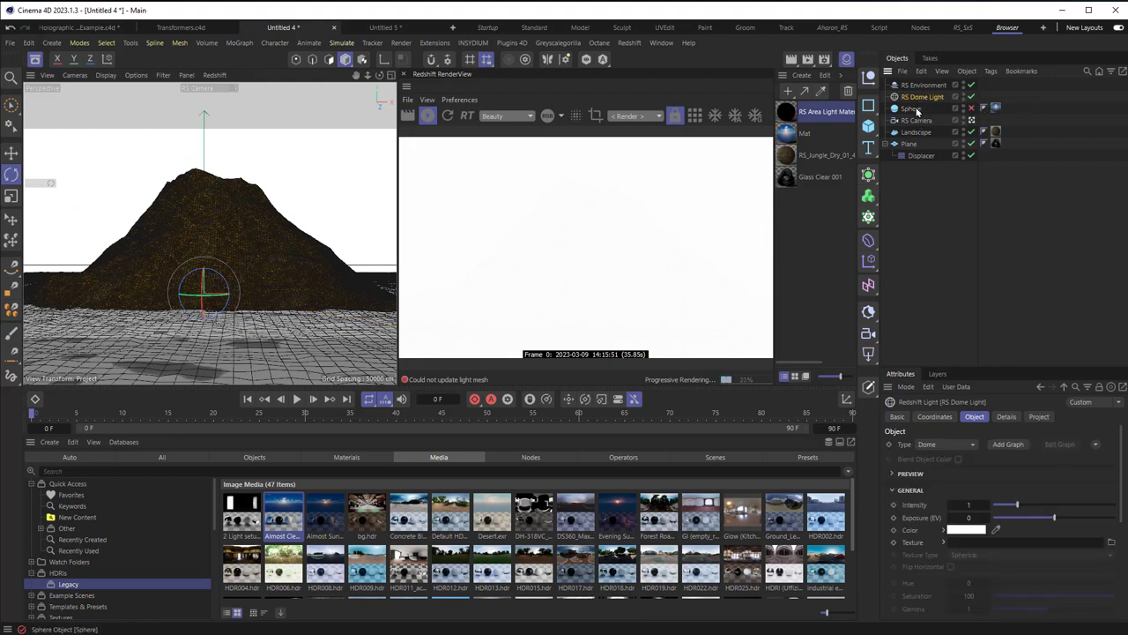
pyautogui.click(922, 84)
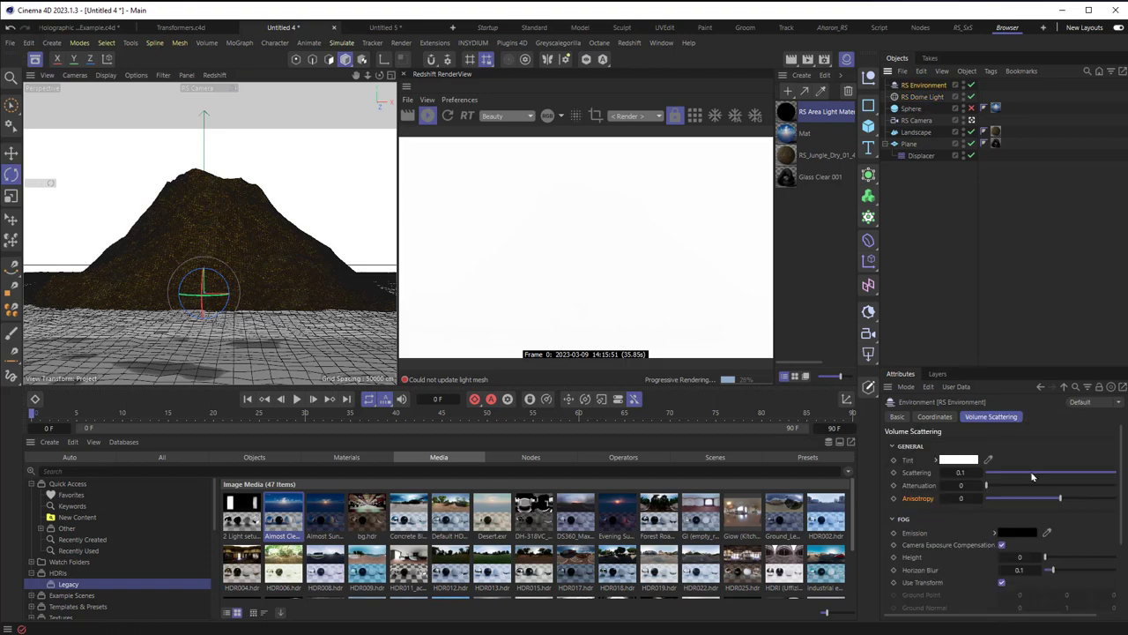
pyautogui.moveTo(1036, 476); pyautogui.dragTo(992, 476)
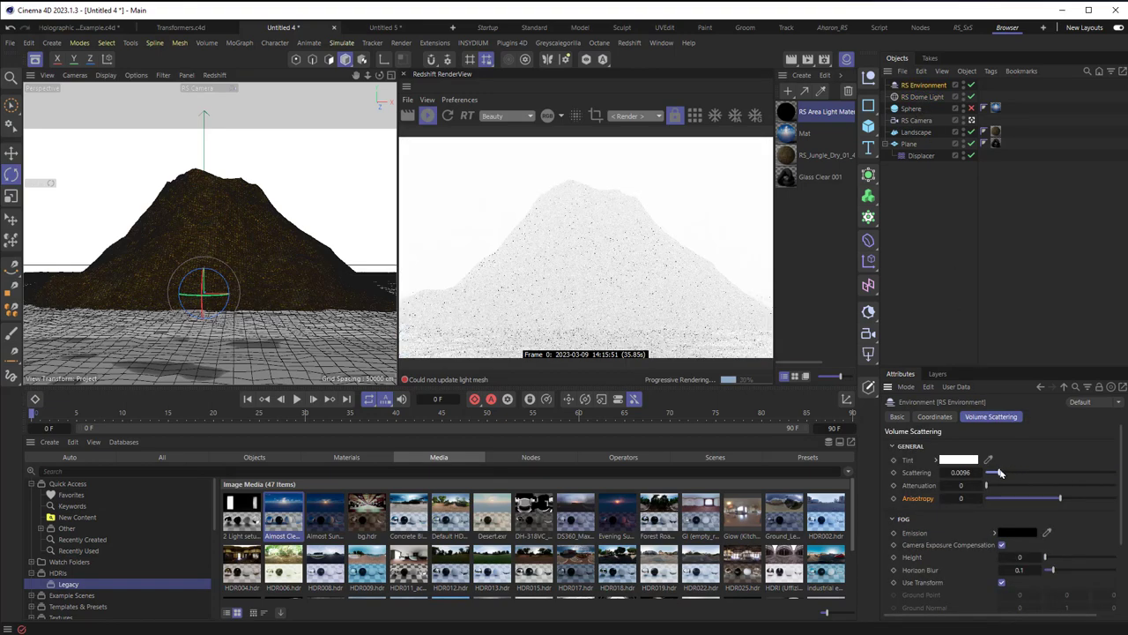
pyautogui.moveTo(987, 486); pyautogui.dragTo(1084, 485)
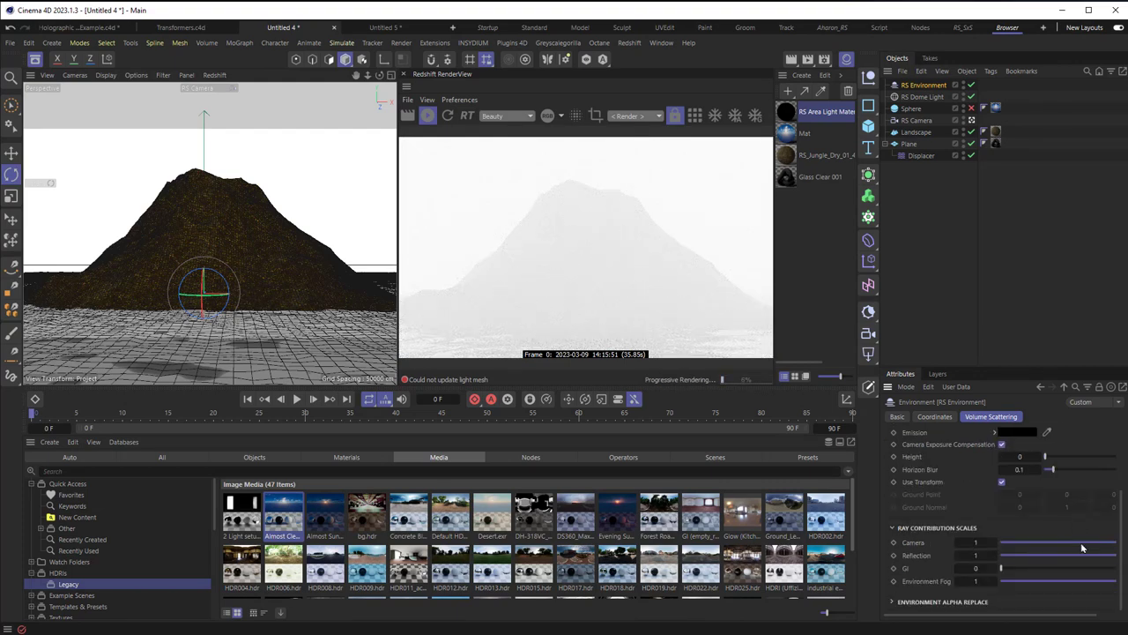
pyautogui.moveTo(1082, 542); pyautogui.dragTo(1009, 542)
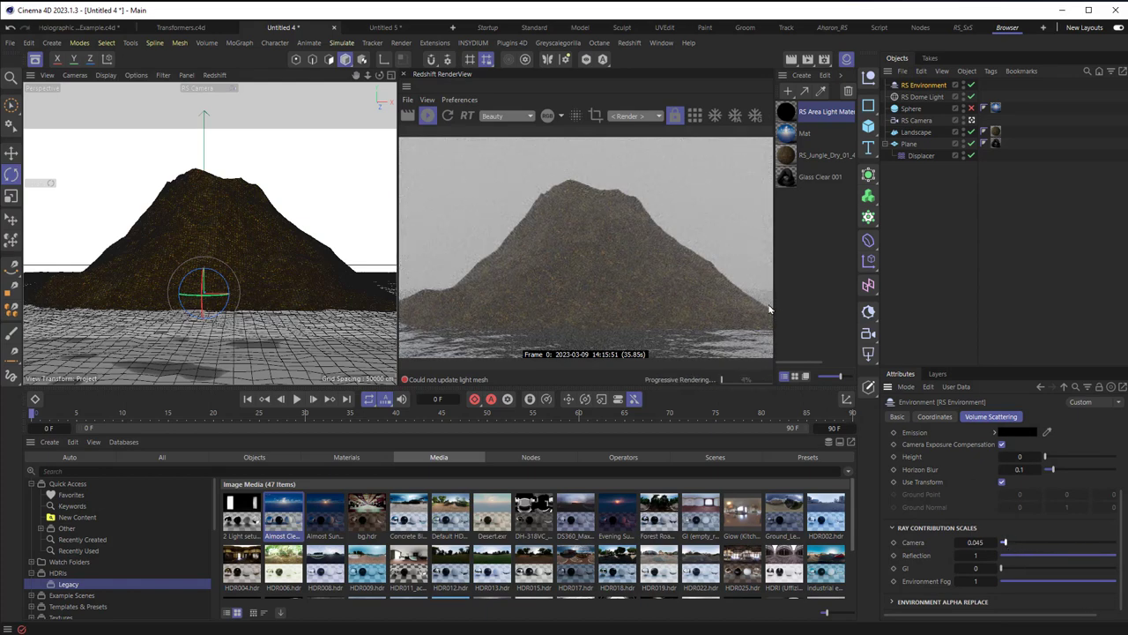
pyautogui.moveTo(688, 271)
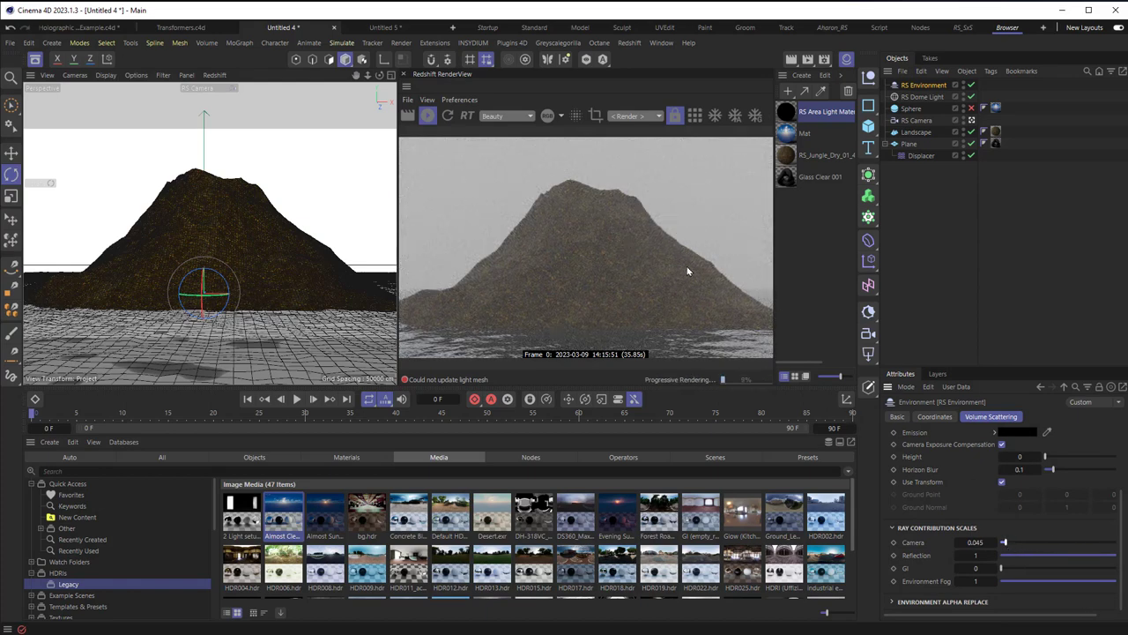
pyautogui.moveTo(626, 342)
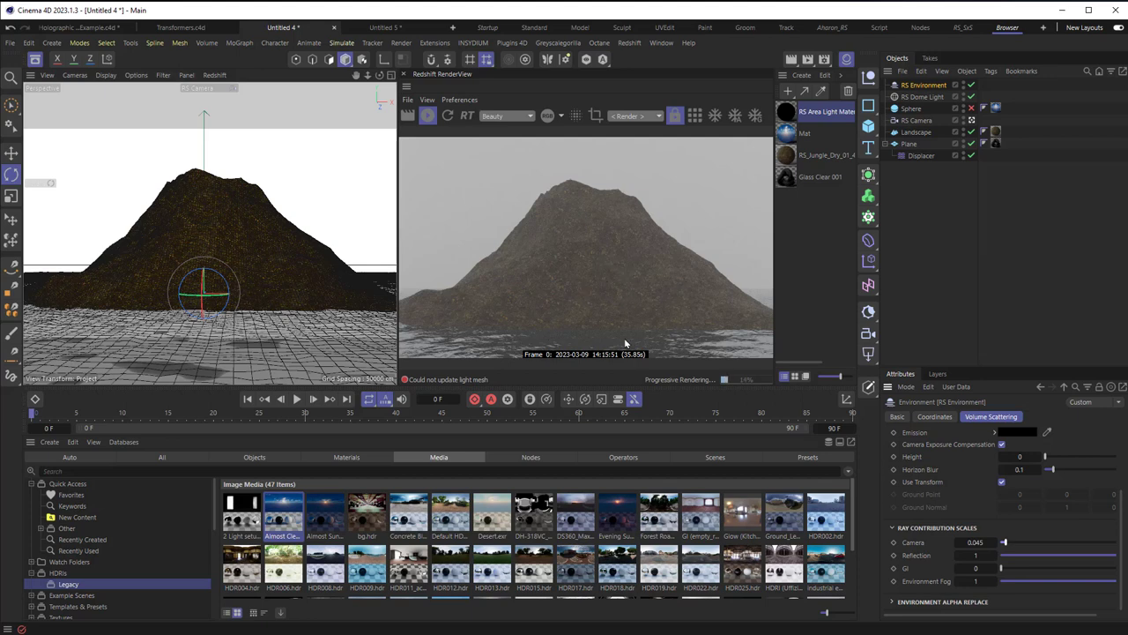
pyautogui.moveTo(718, 216)
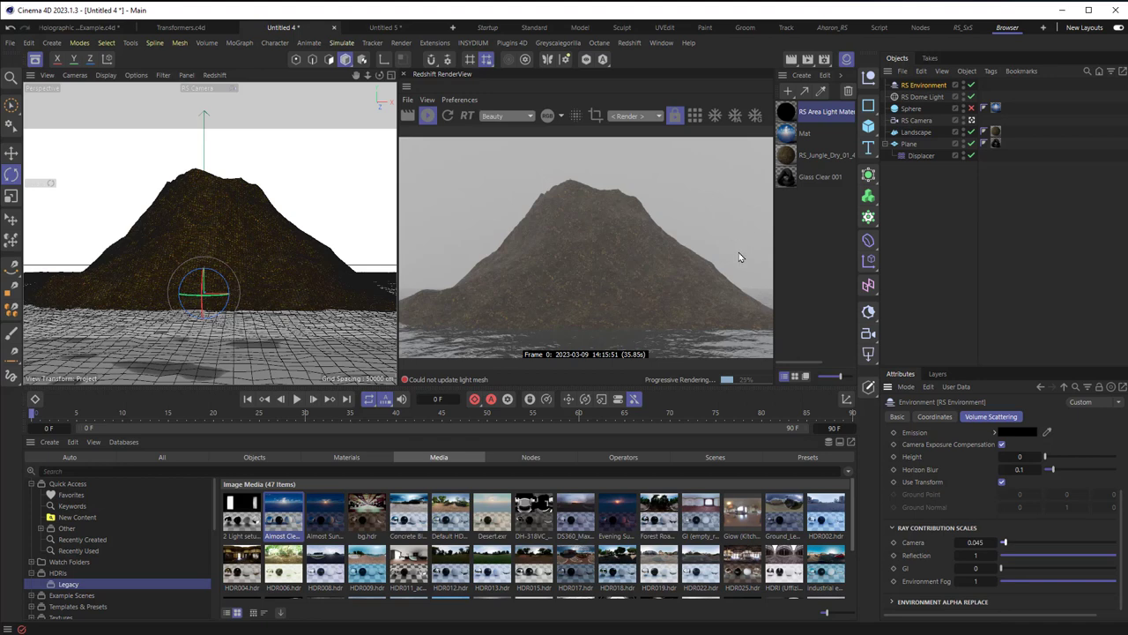
pyautogui.moveTo(731, 282)
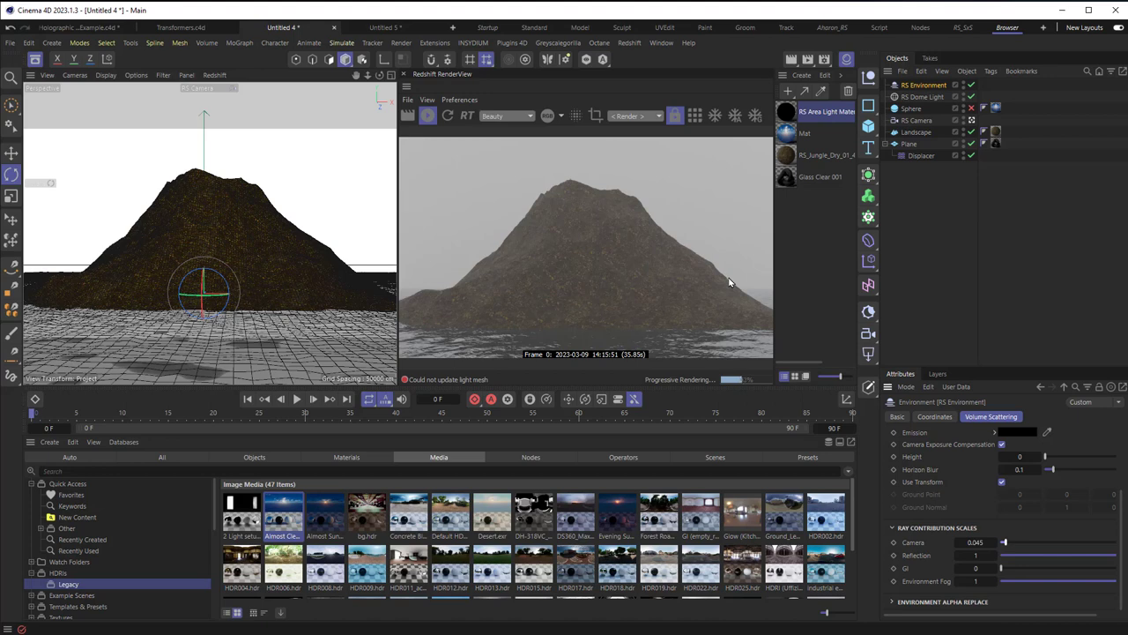
# Delete the RS Environment fog object and add an RS Area Light.
pyautogui.click(920, 85)
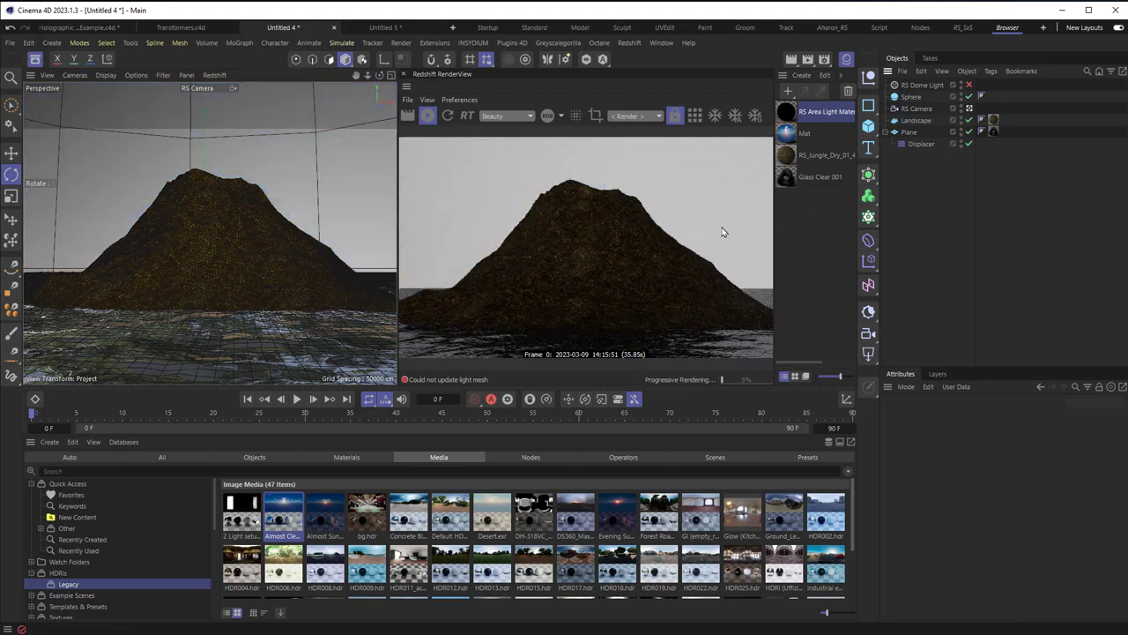
pyautogui.click(867, 354)
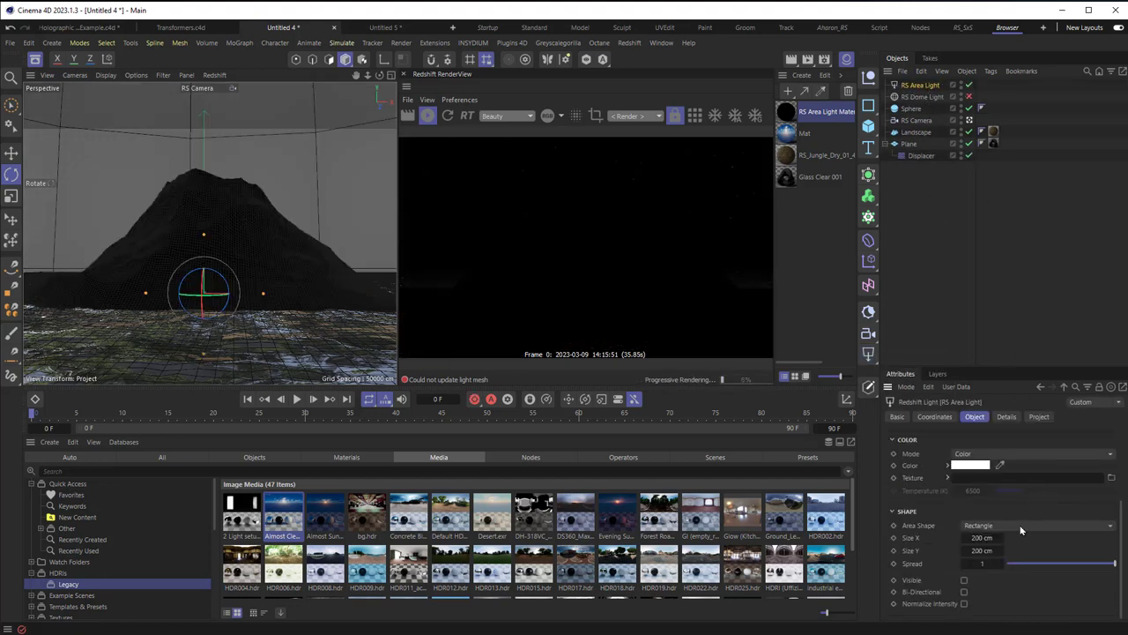
# Switch the area light's shape to Mesh using the sphere, and add a new RS Environment.
pyautogui.click(1036, 525)
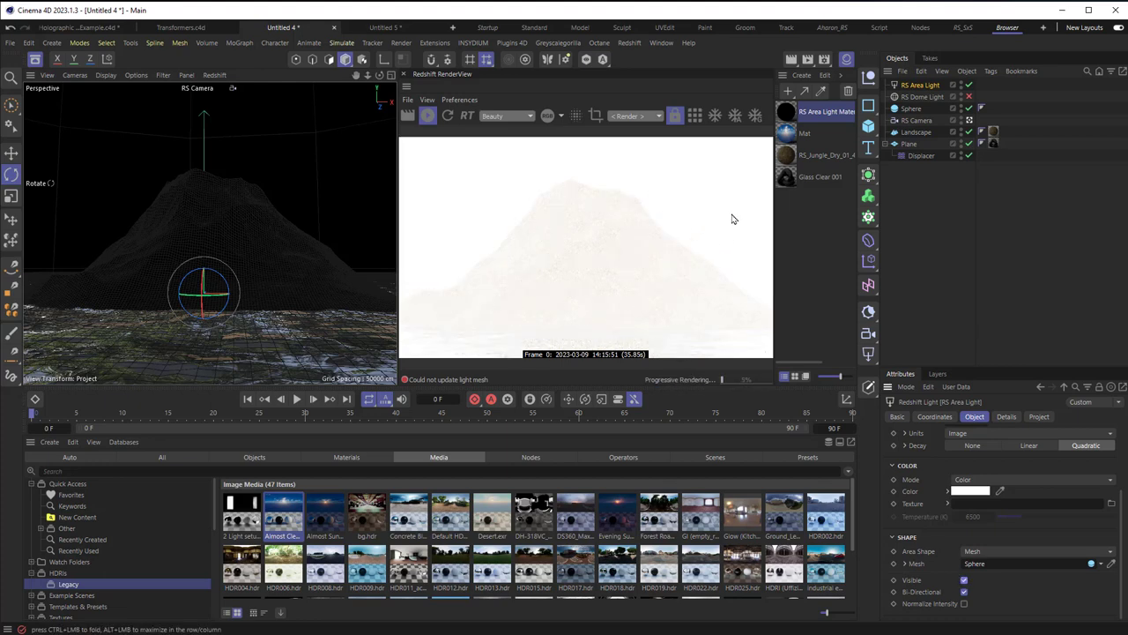
pyautogui.moveTo(642, 269)
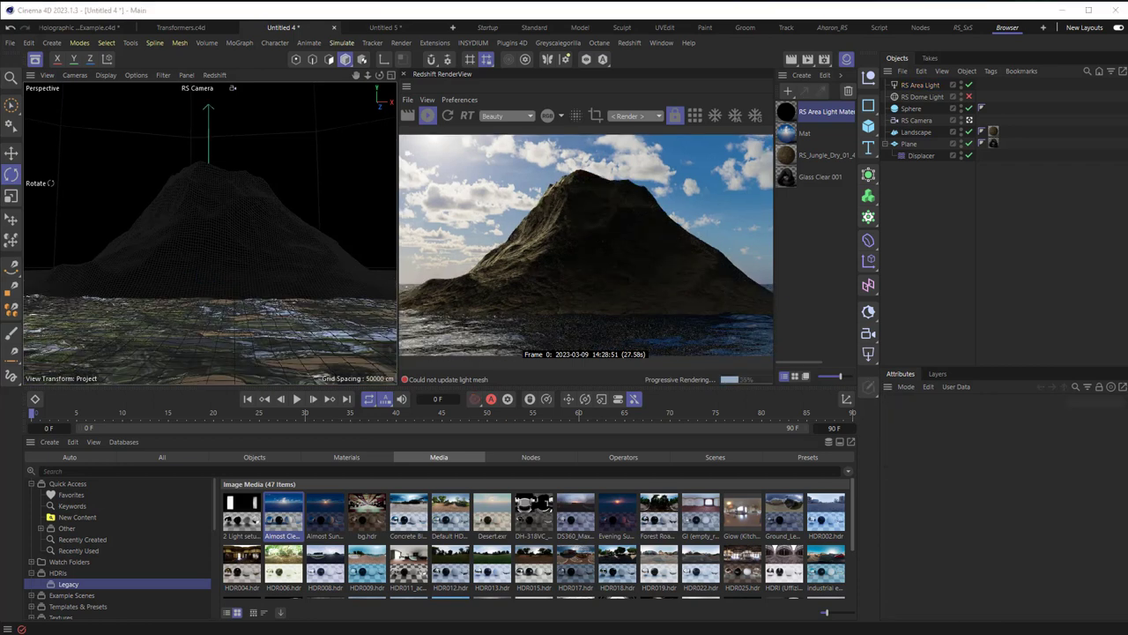
pyautogui.click(638, 42)
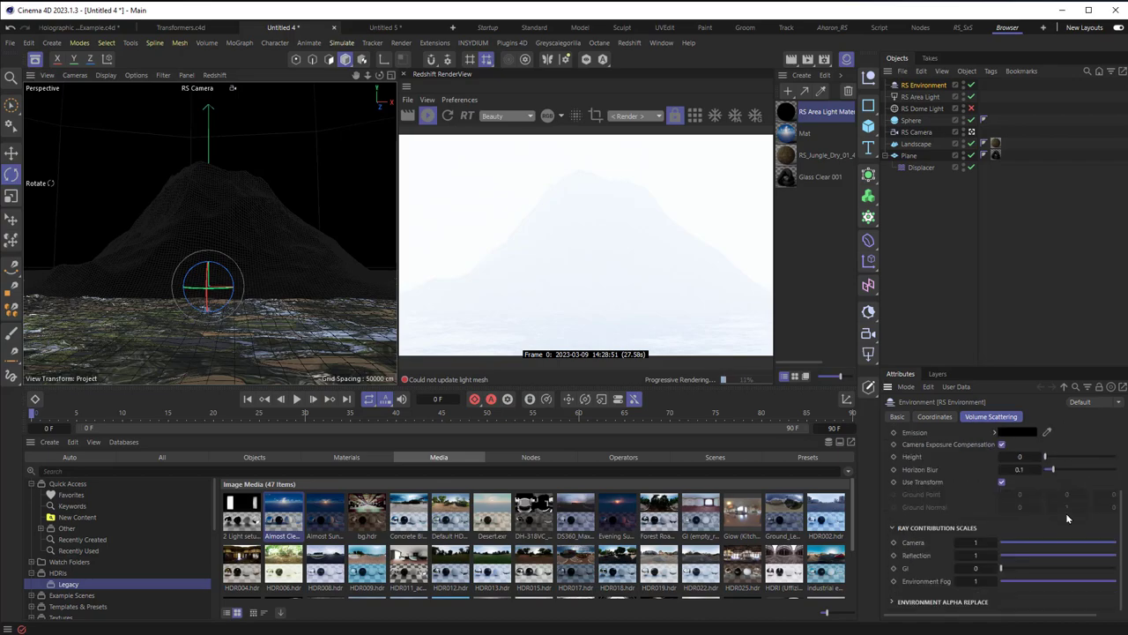
# Set fog camera ray contribution to 0.175 and scattering to about 0.0115.
pyautogui.moveTo(1054, 542); pyautogui.dragTo(1038, 542)
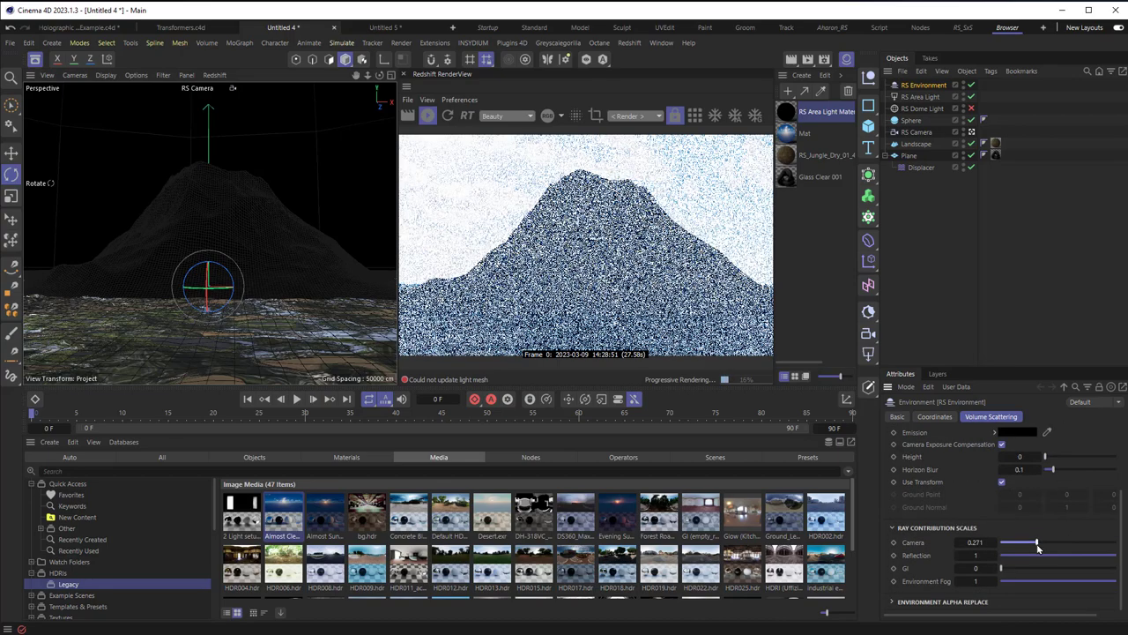
pyautogui.moveTo(1039, 542); pyautogui.dragTo(1023, 543)
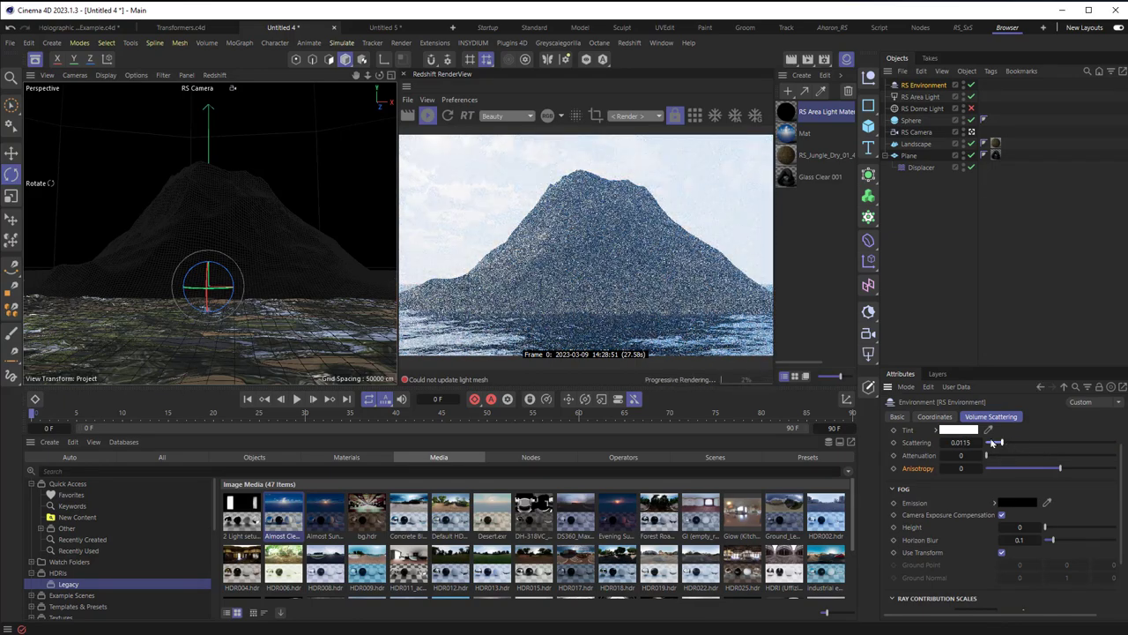
pyautogui.moveTo(996, 455); pyautogui.dragTo(1044, 455)
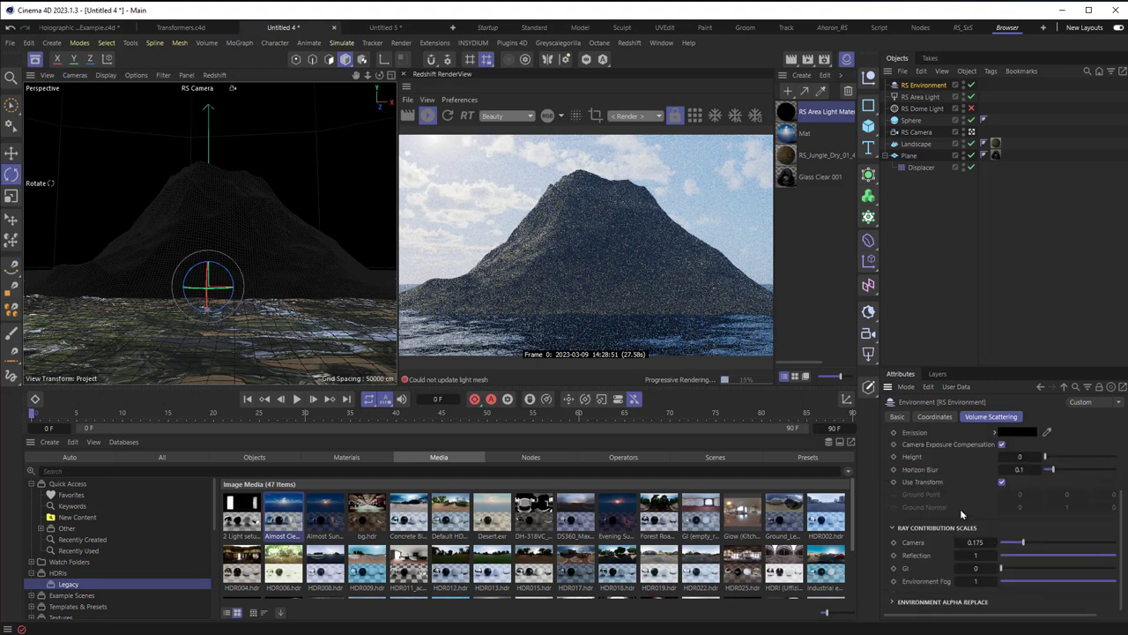
pyautogui.click(1012, 432)
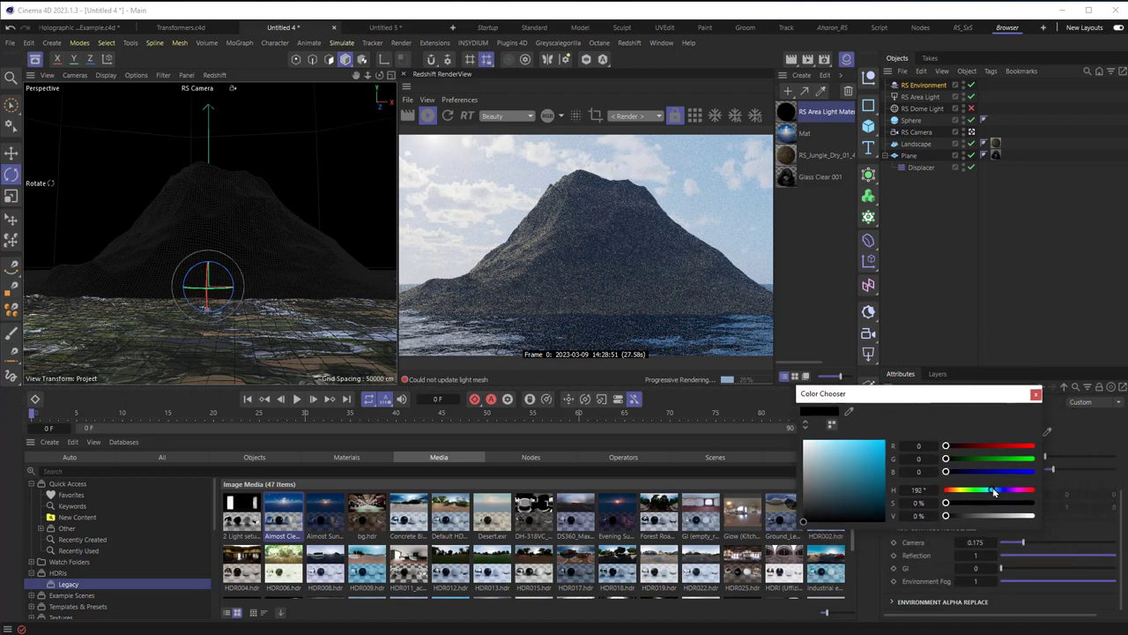
# Pick a light blue for the RS Environment fog's Emission colour.
pyautogui.moveTo(994, 491); pyautogui.dragTo(994, 490)
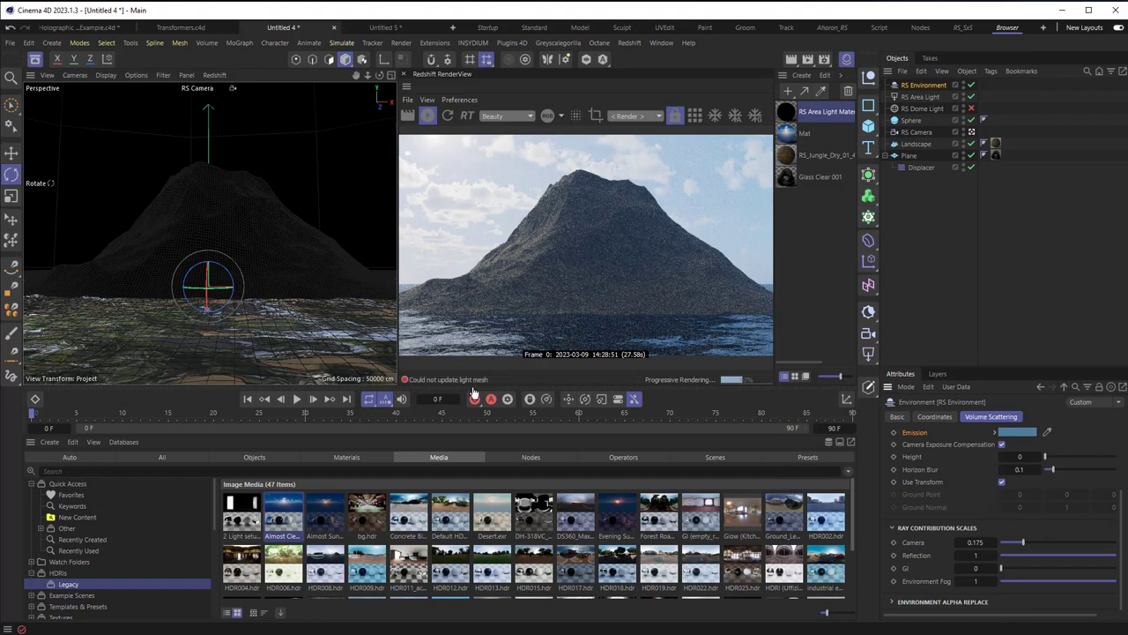
pyautogui.moveTo(258, 315)
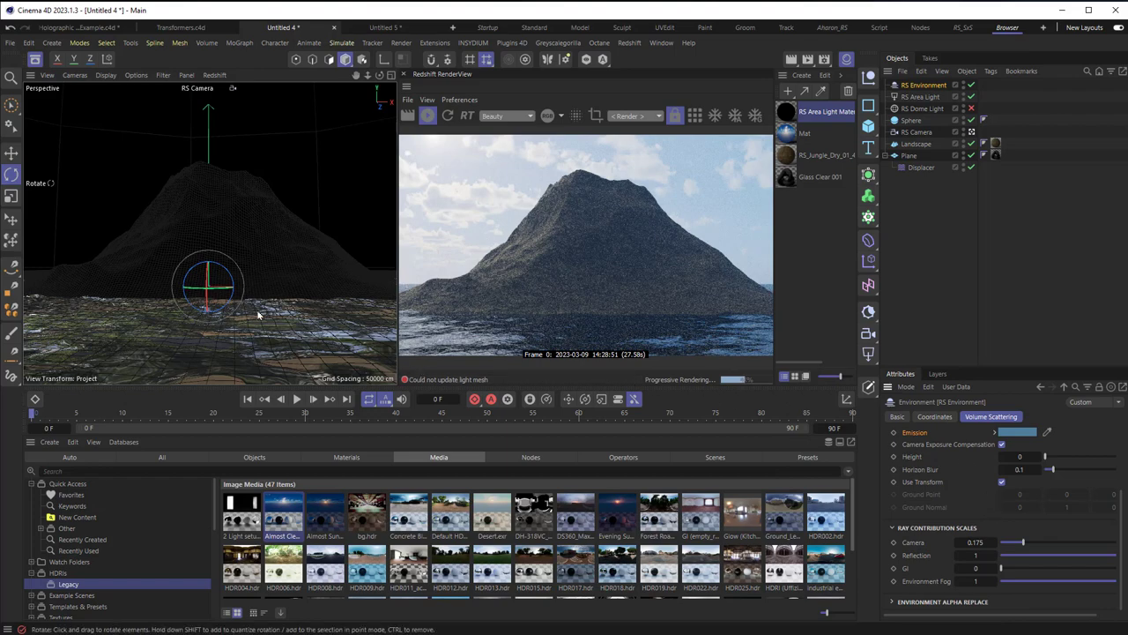